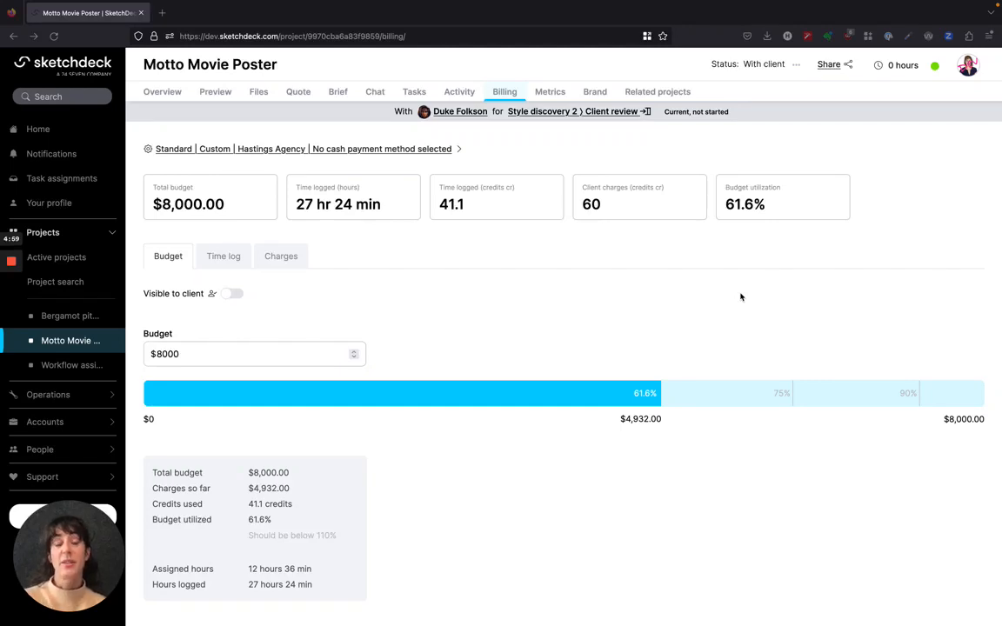
mouse_move(707, 184)
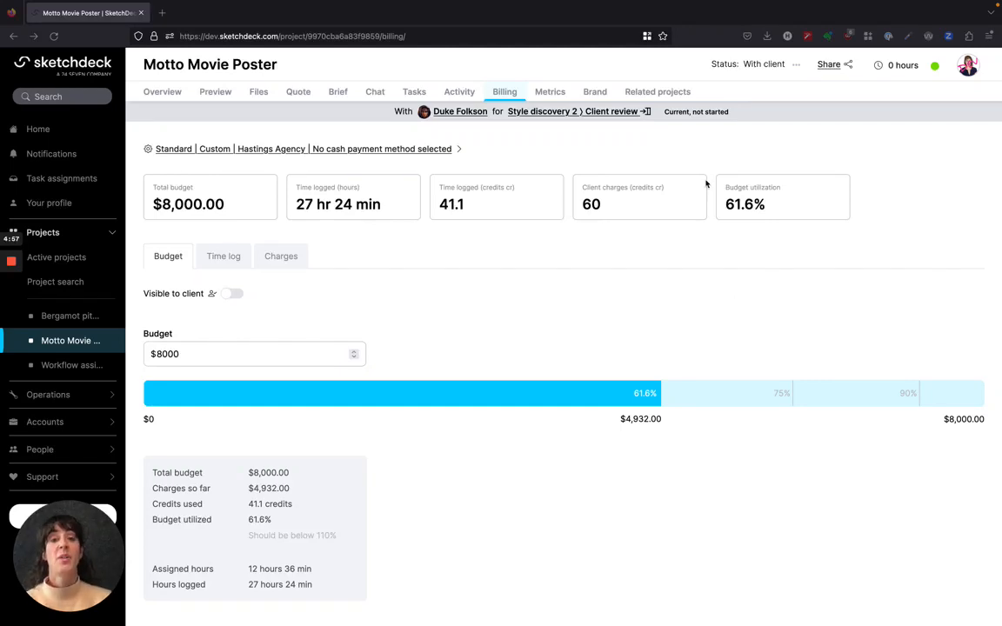
mouse_move(534, 150)
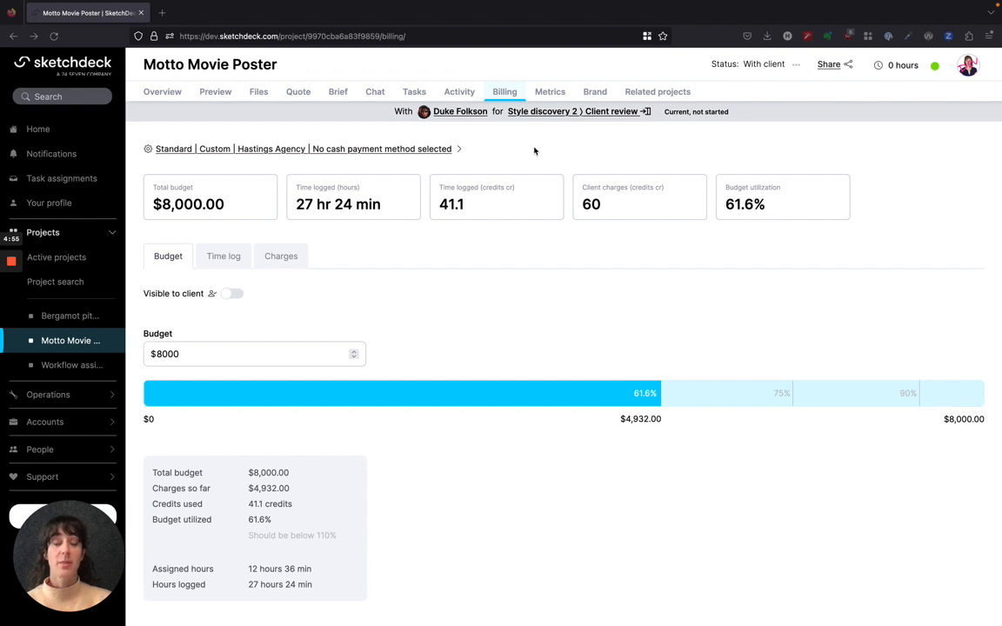
mouse_move(411, 150)
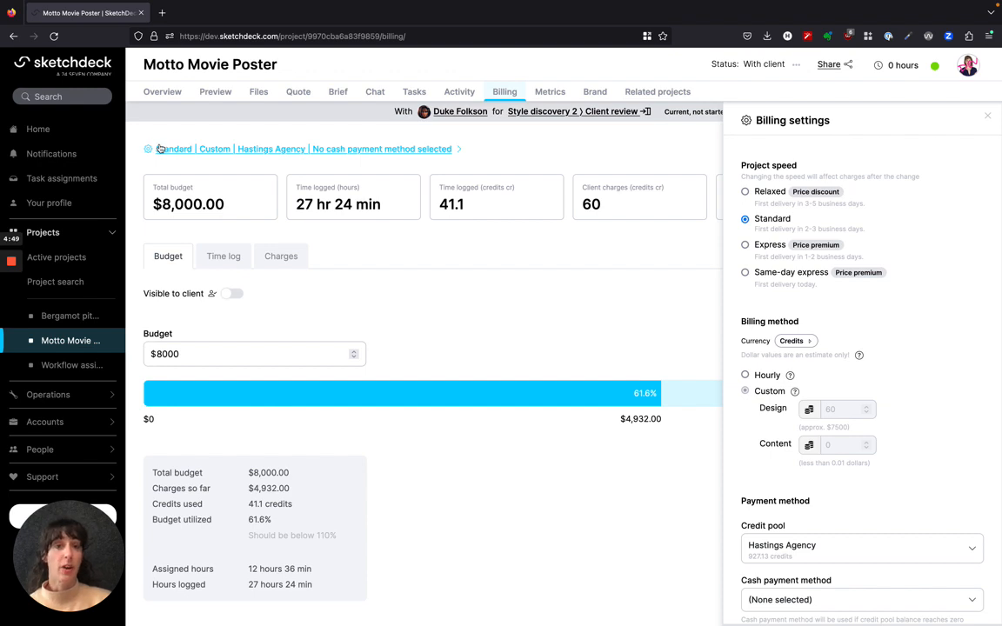
mouse_move(210, 143)
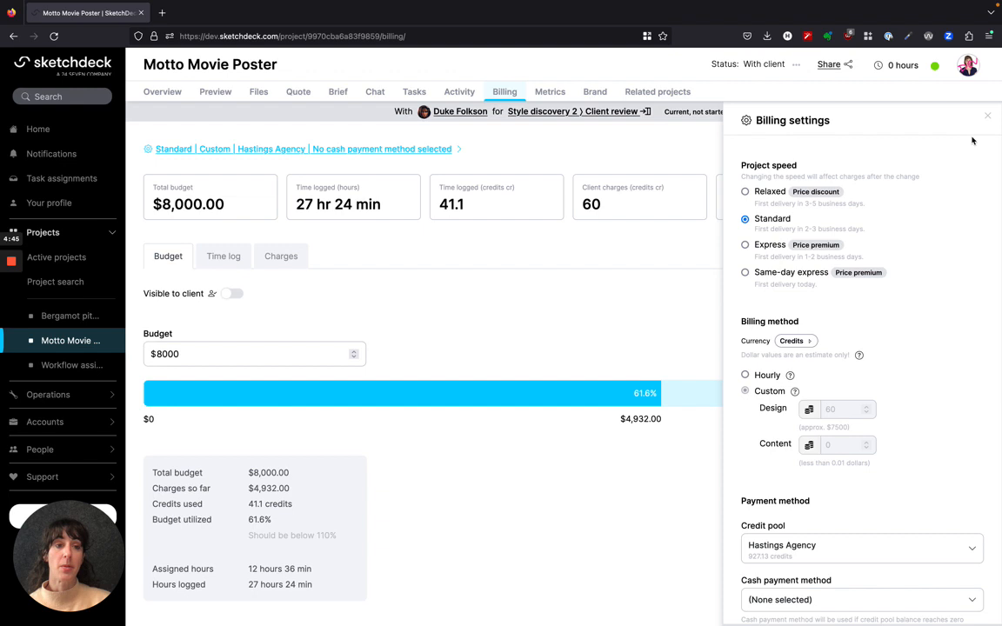
mouse_move(871, 133)
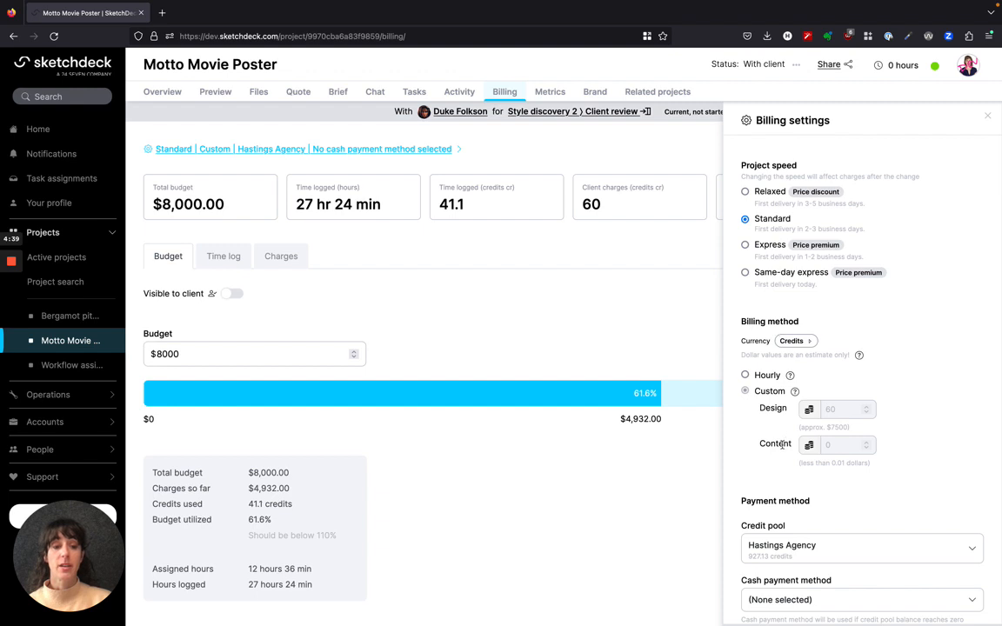
Step: Leave the billing settings and show the time log totaling 27 hr 24 min
scroll(down, 3)
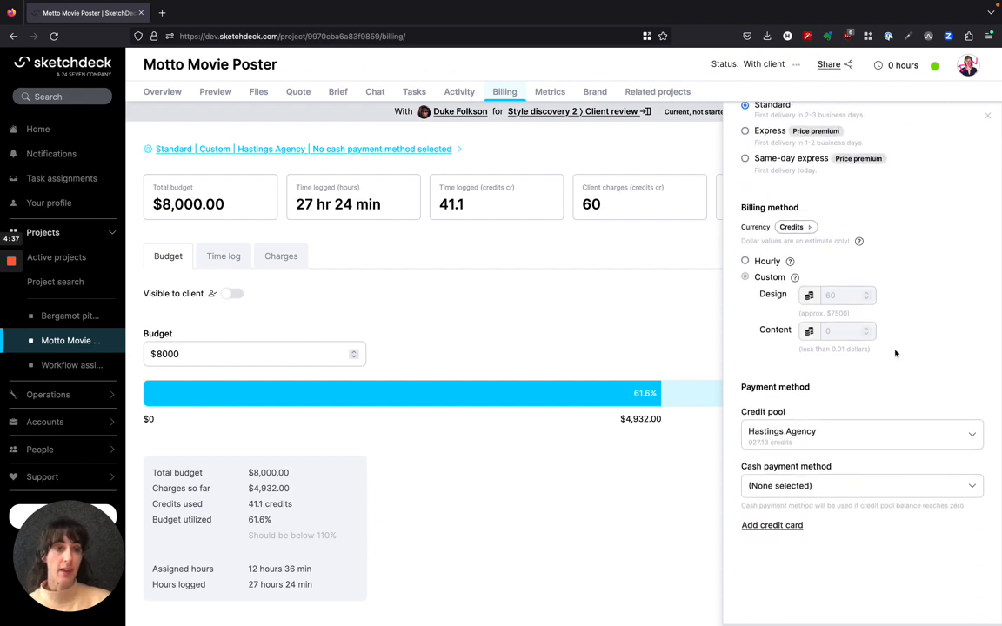
click(989, 115)
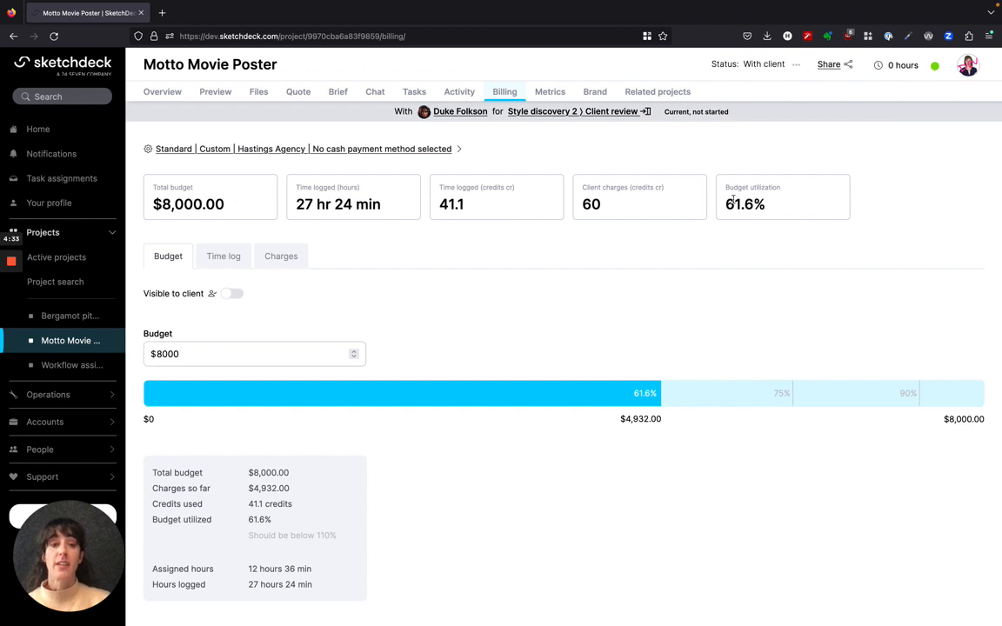
mouse_move(346, 202)
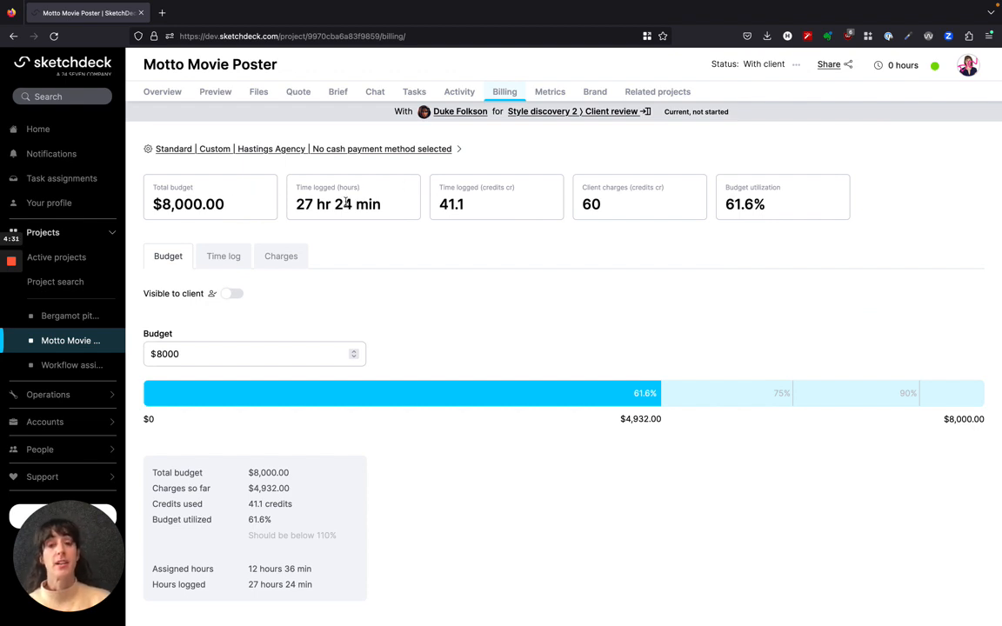
mouse_move(632, 202)
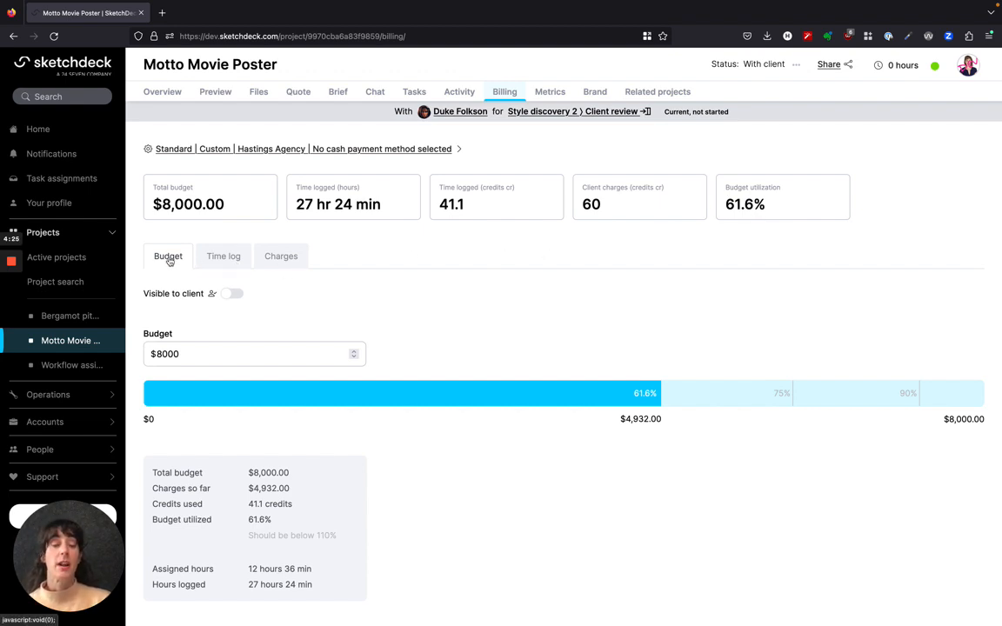
mouse_move(282, 255)
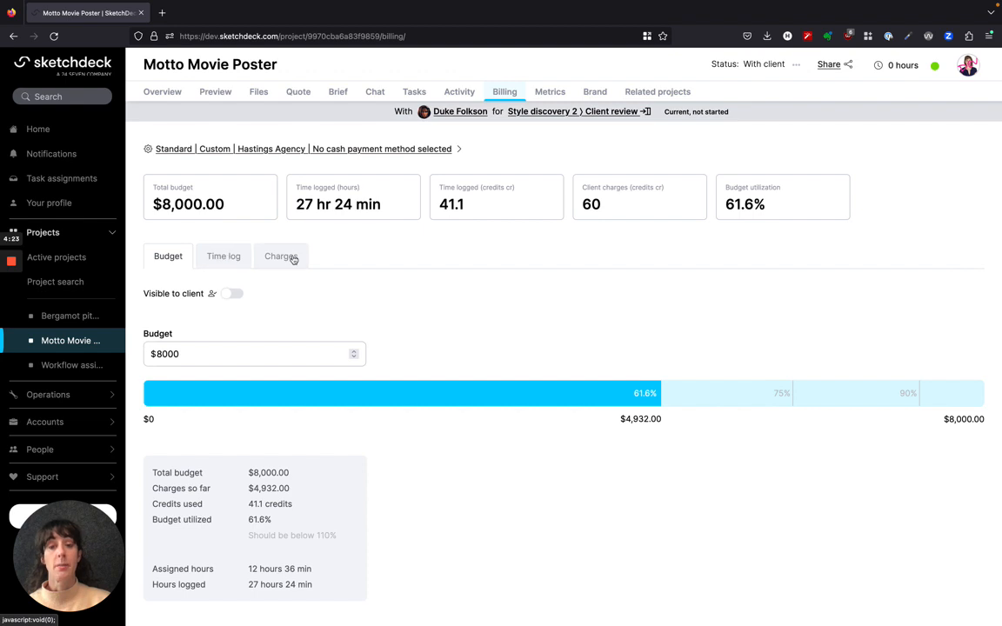
click(223, 256)
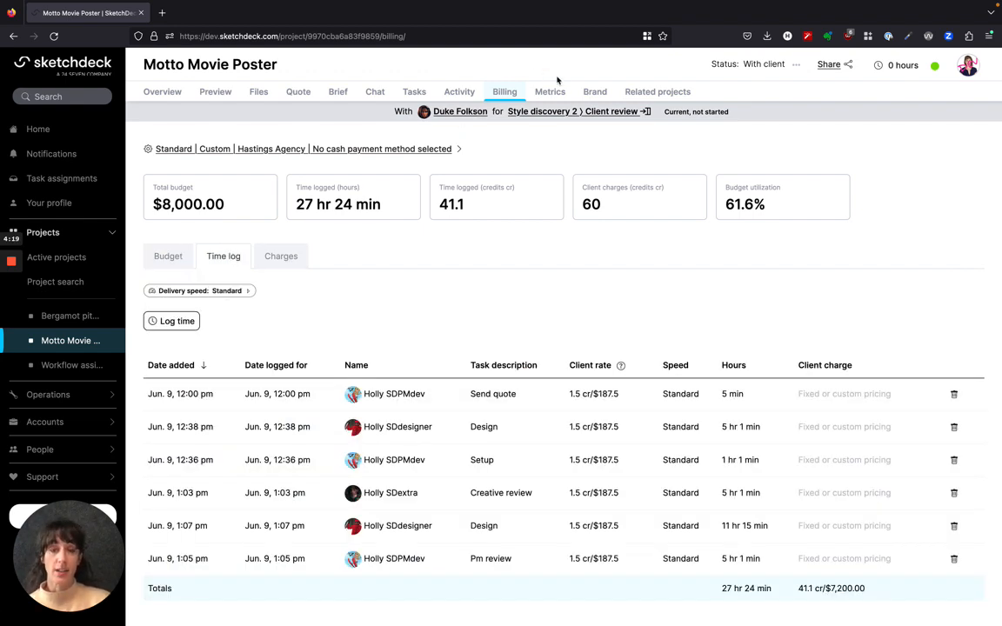
mouse_move(205, 230)
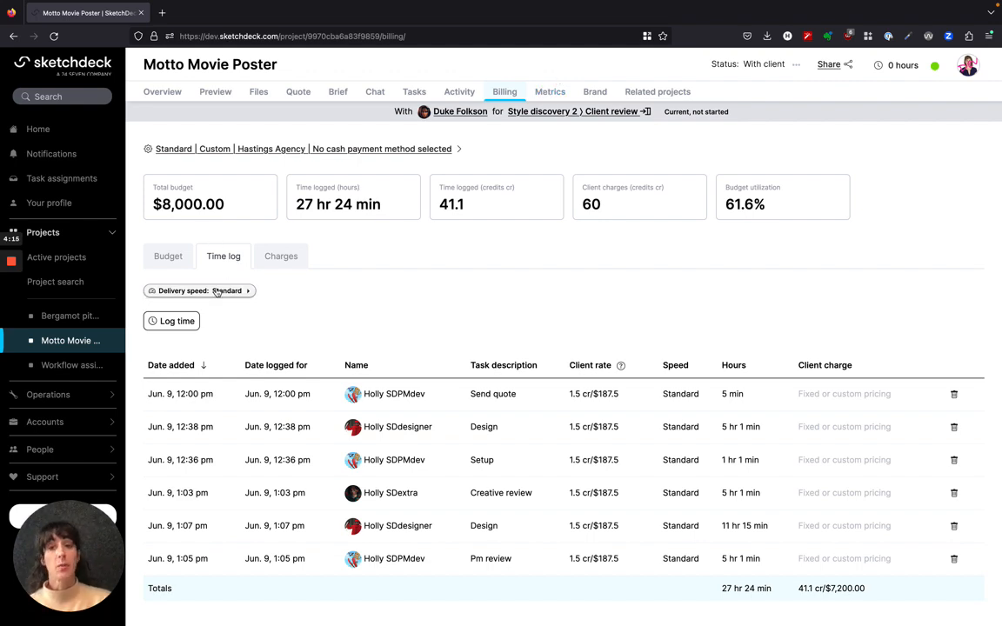
Step: Bring up the Log time form and cancel it without adding an entry
click(177, 320)
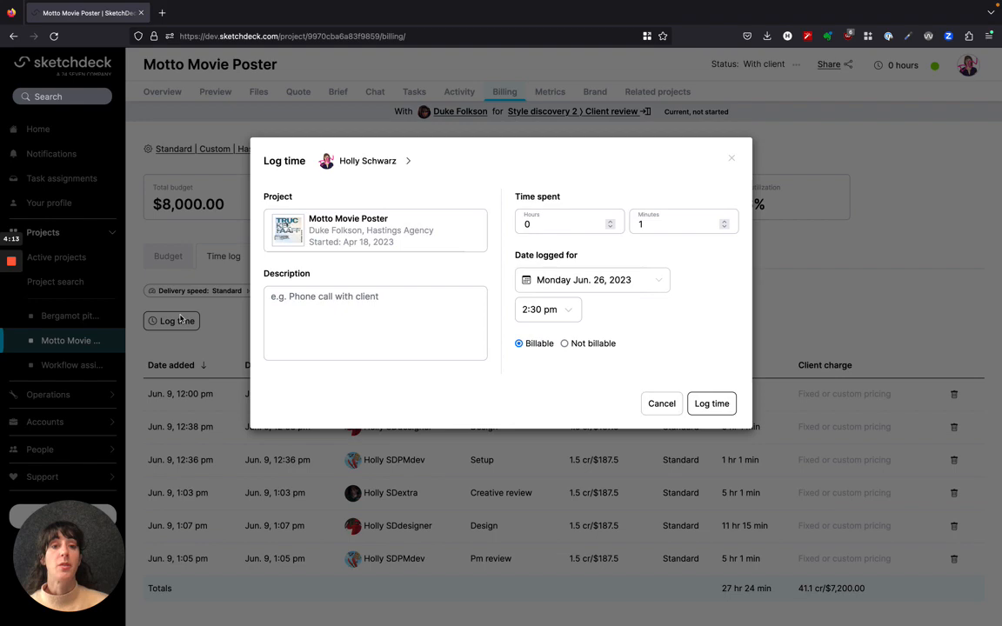
click(661, 404)
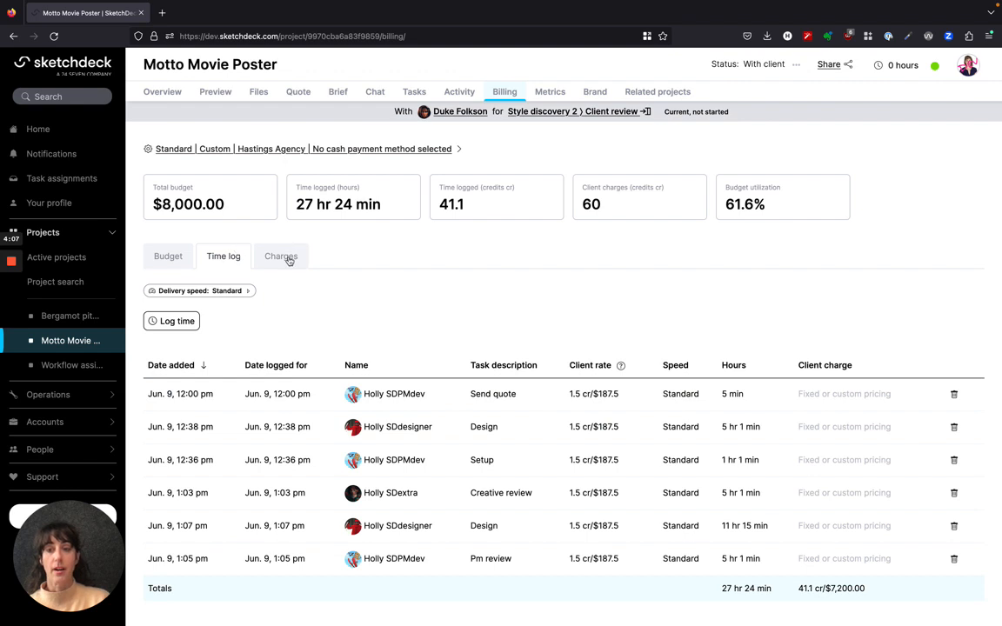
Step: Show the Charges list with the paid $7,200 'New project placed' charge
click(282, 255)
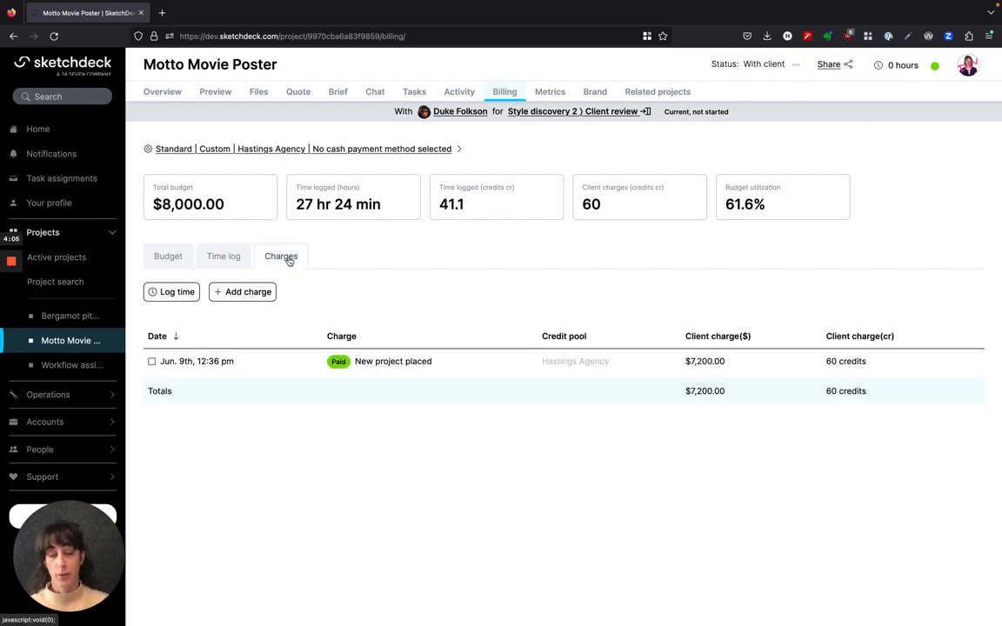
mouse_move(432, 360)
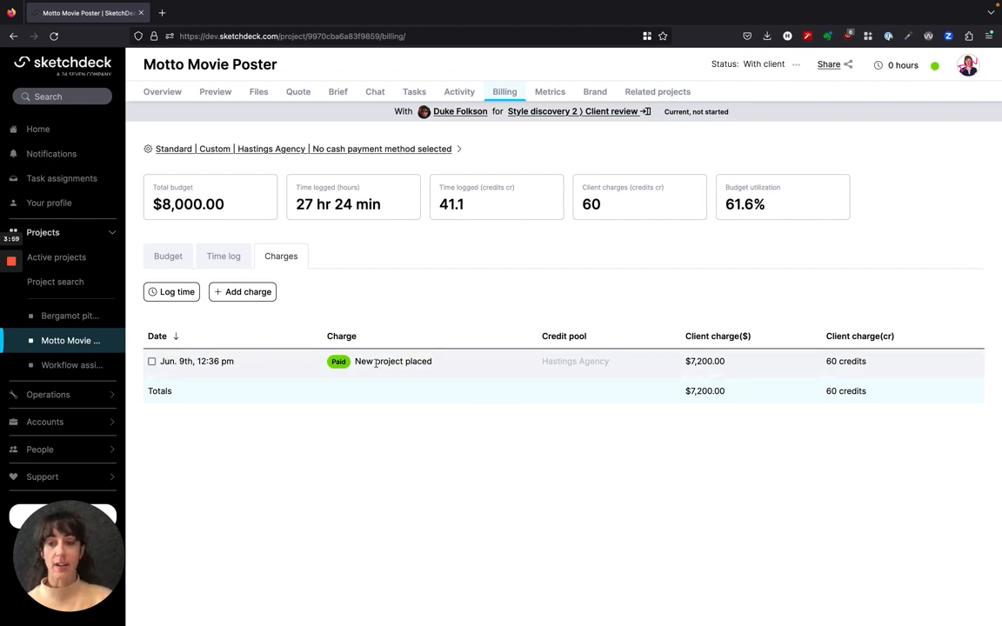
Step: Return to the Budget view and toggle Visible to client on then off
click(167, 255)
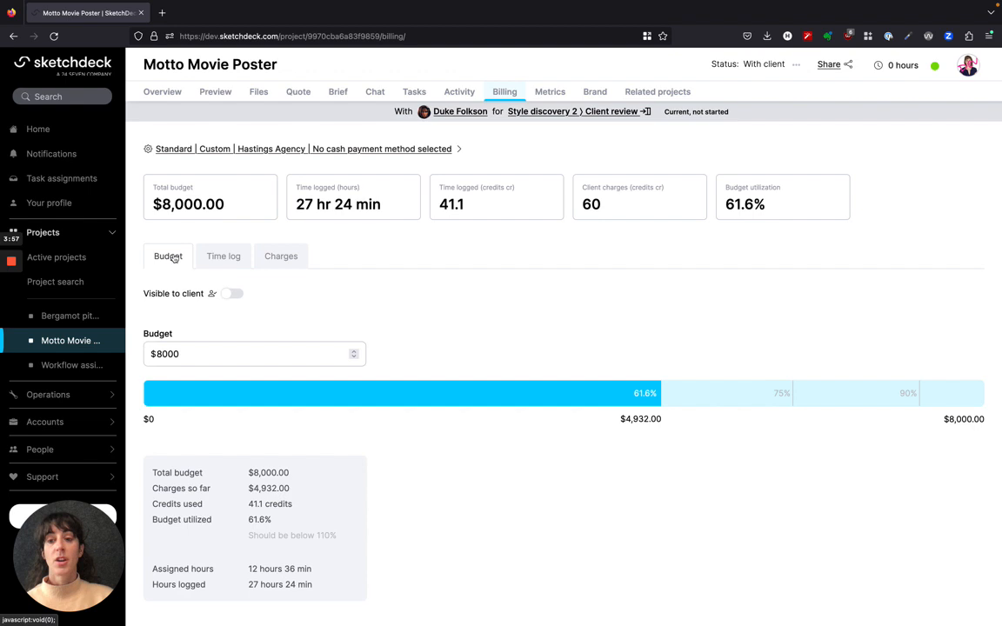
mouse_move(231, 299)
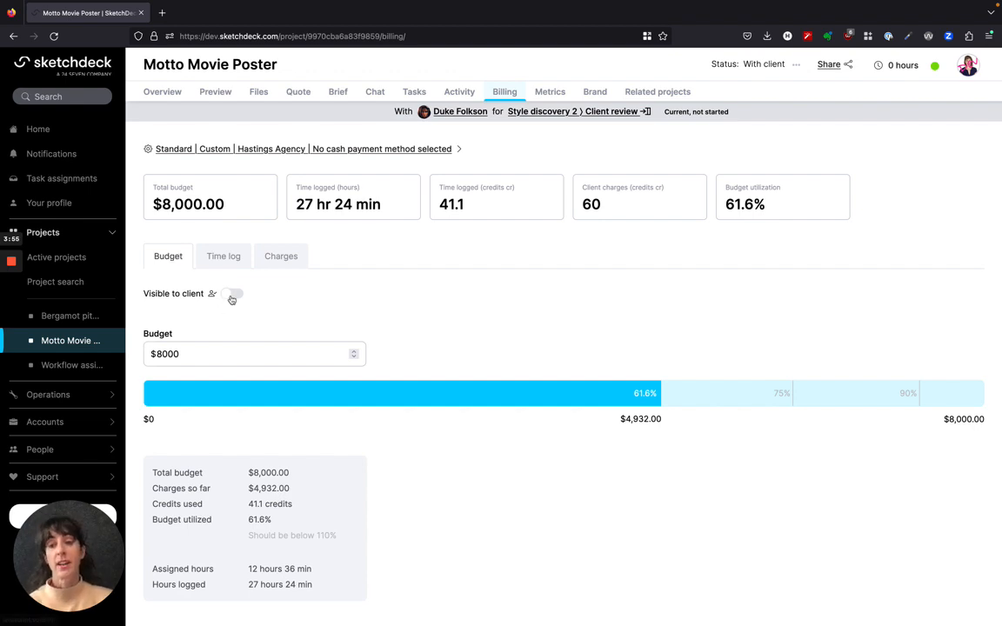
click(233, 296)
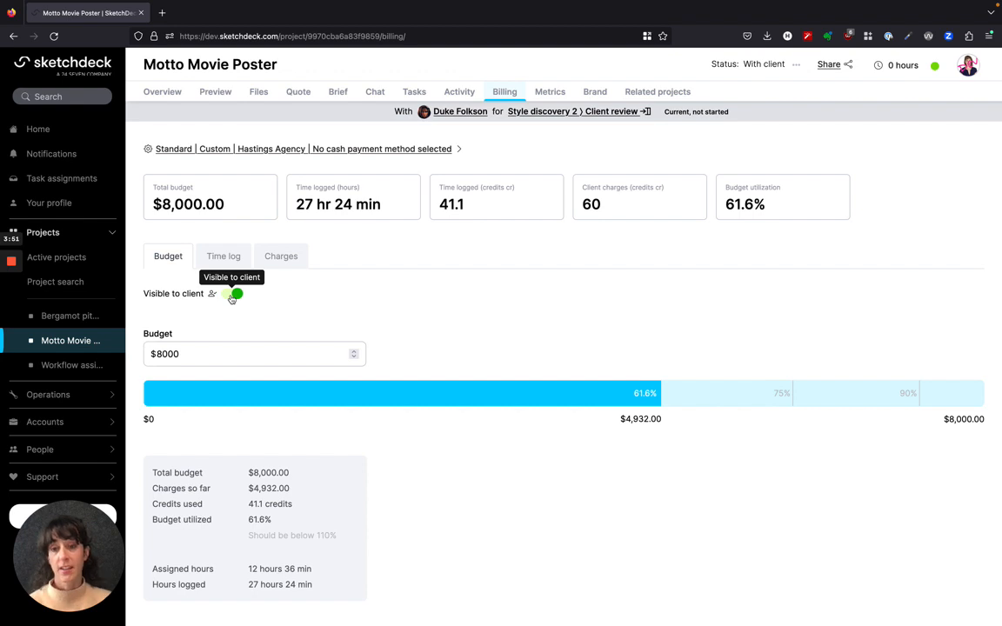
click(234, 294)
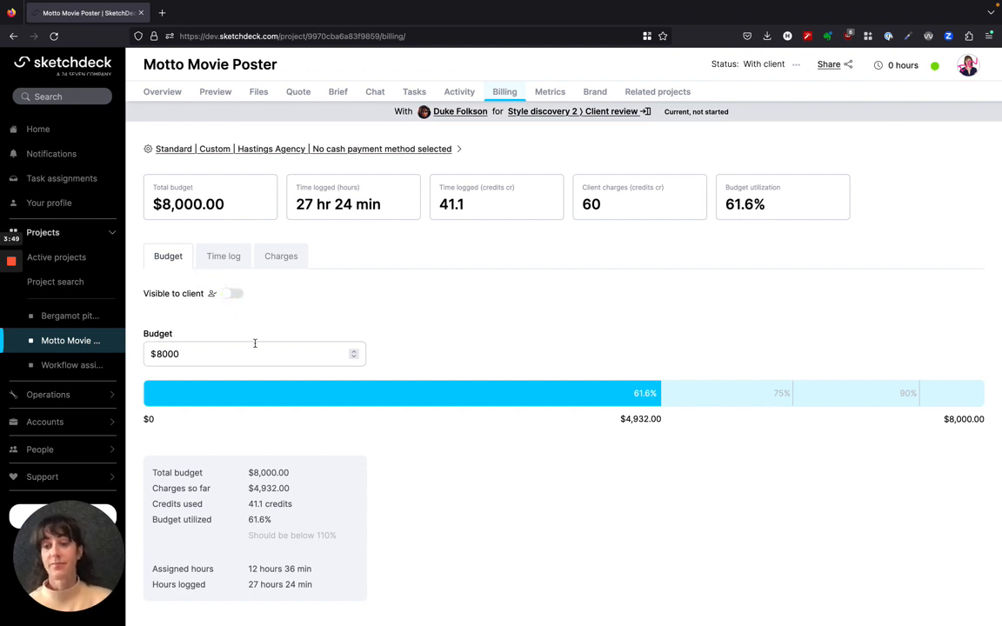
Step: Change the Motto Movie Poster budget from $8,000 to $8,500
click(254, 353)
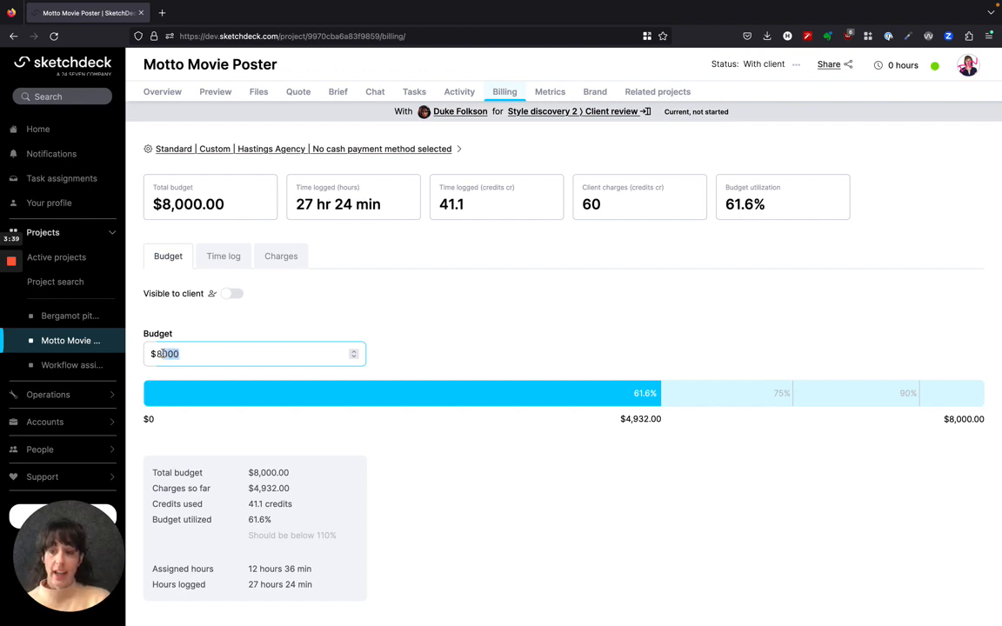
text(85)
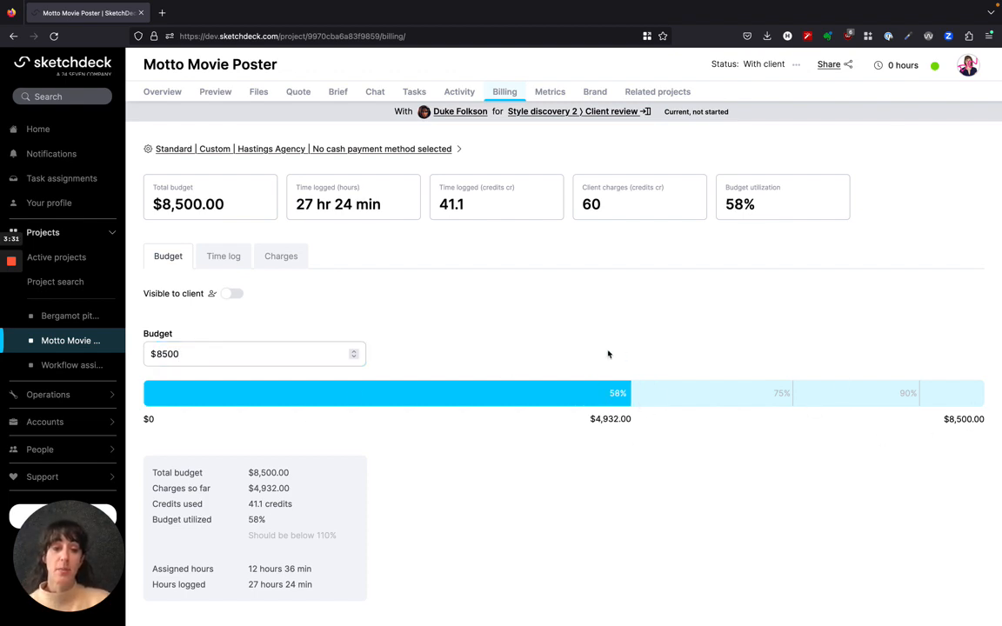
mouse_move(212, 525)
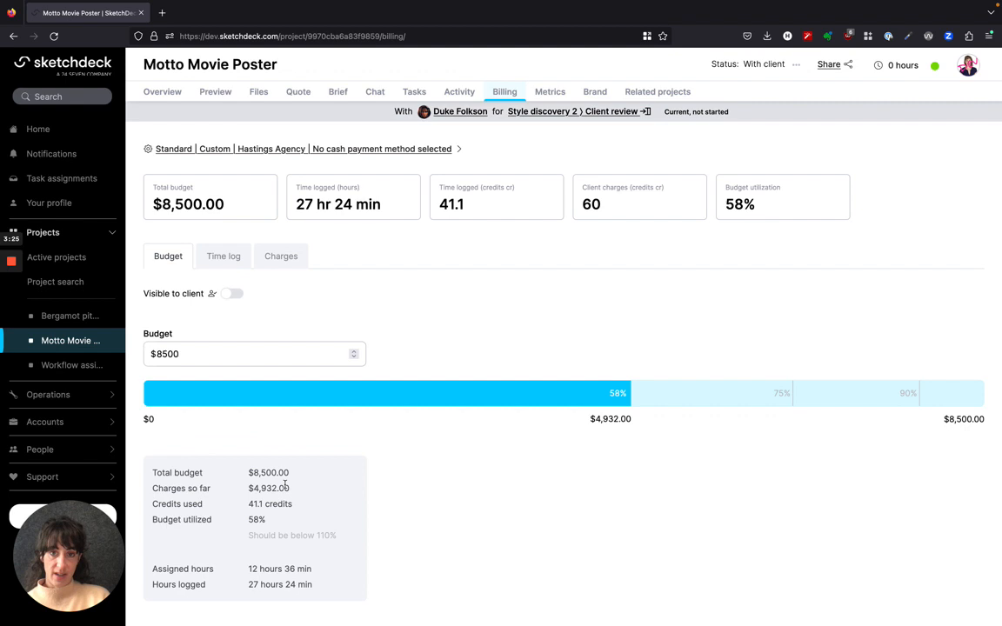
mouse_move(466, 346)
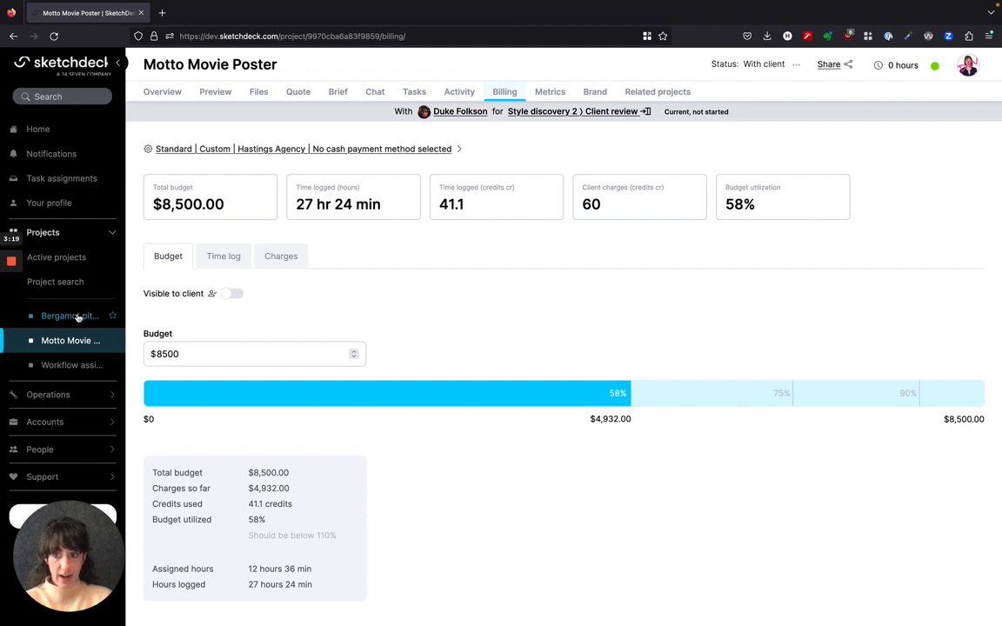
Step: Switch to Bergamot pitch deck and raise its budget from $125 to $1,250
click(69, 316)
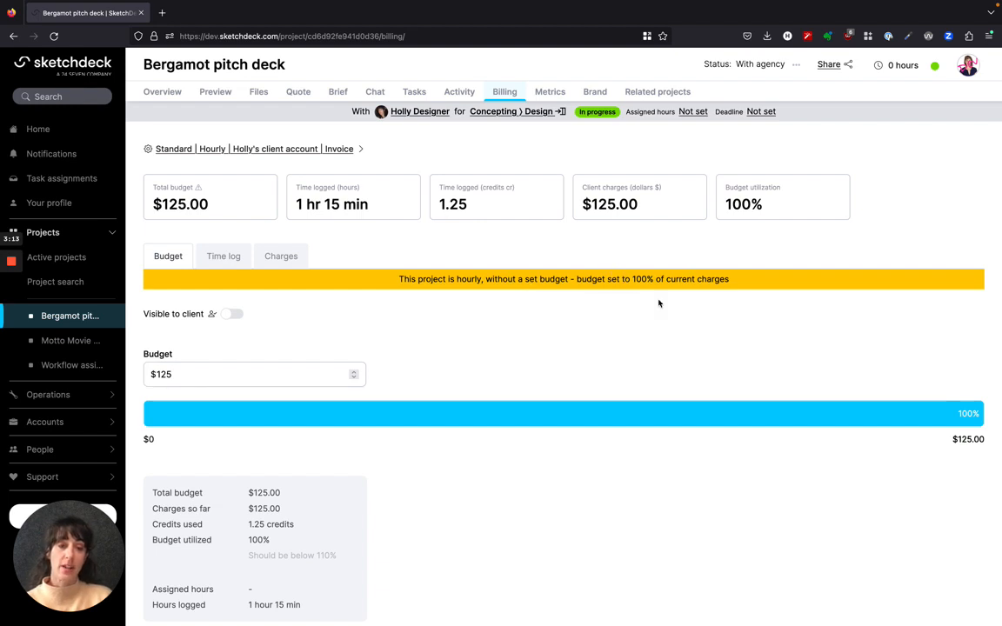
click(254, 374)
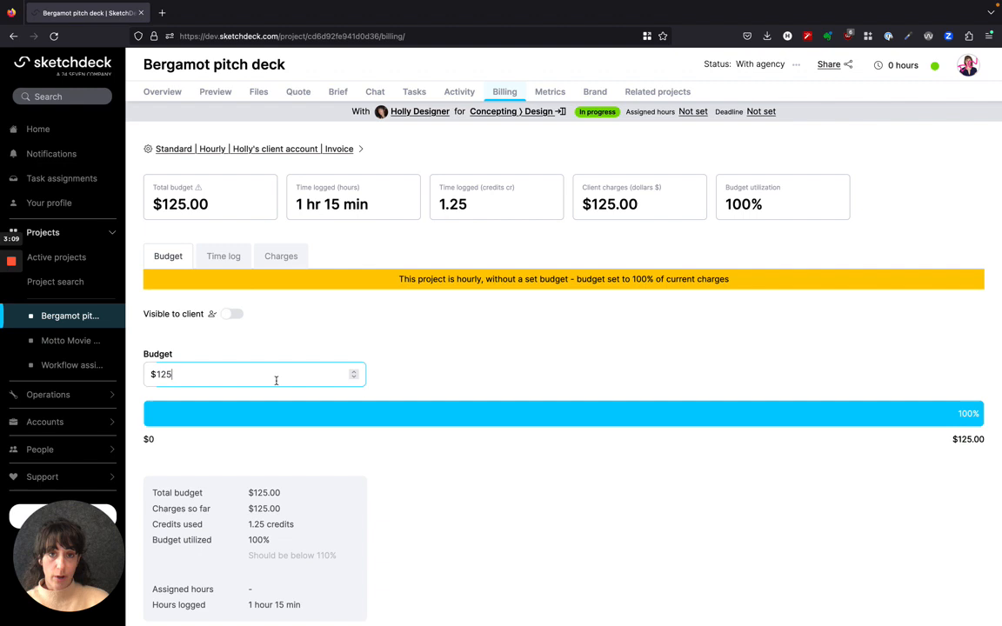
text(0)
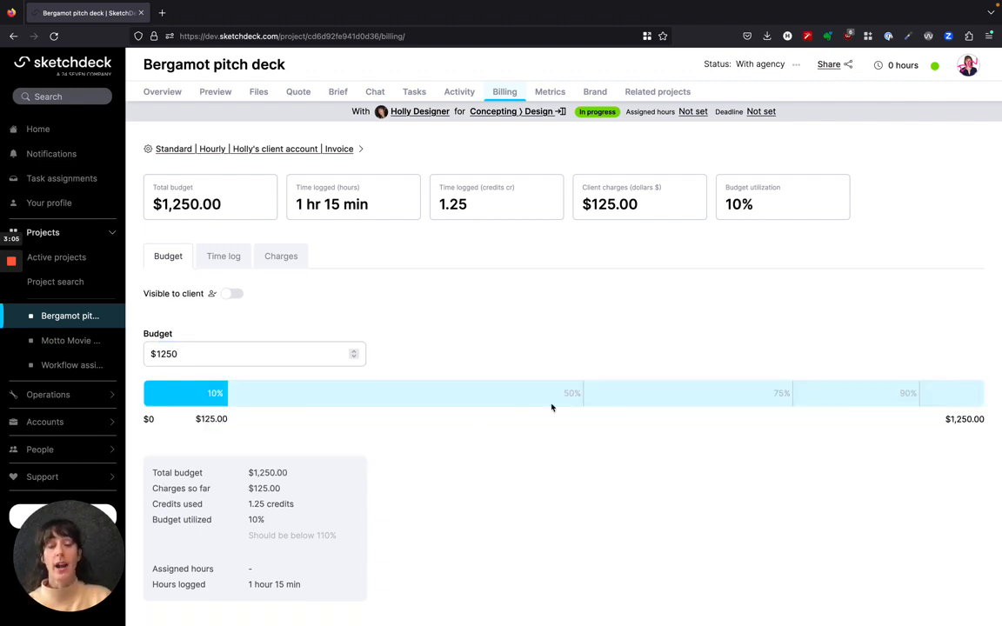
mouse_move(630, 369)
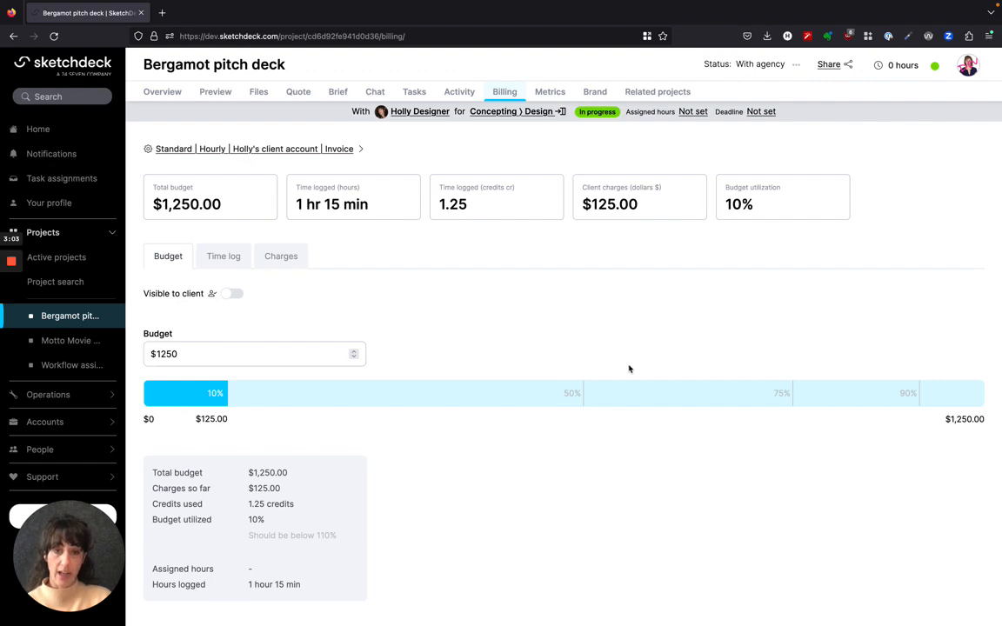